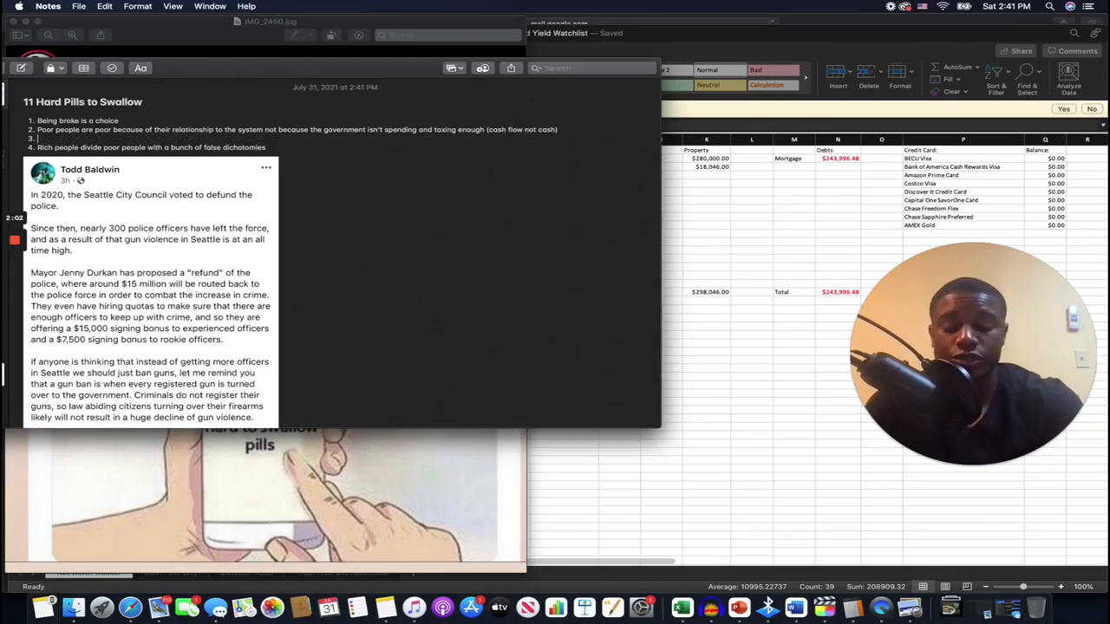
Write item 3 as '80% of millionaires are self made'.
{"action": "type", "text": "80% of millionaires are self made"}
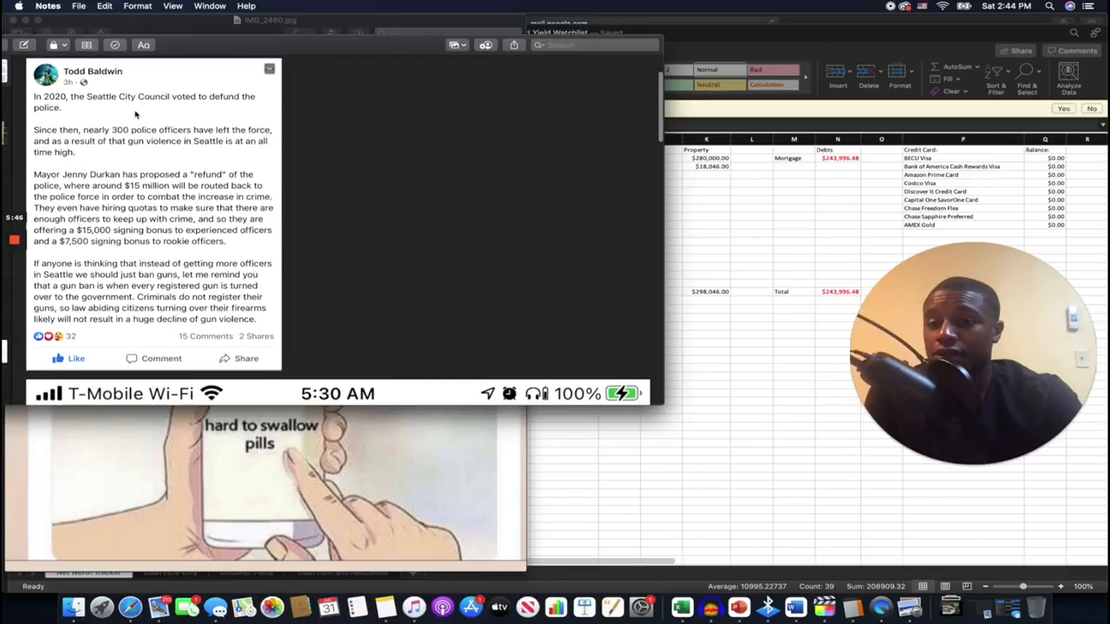
{"action": "mouse_move", "coordinate": [170, 163]}
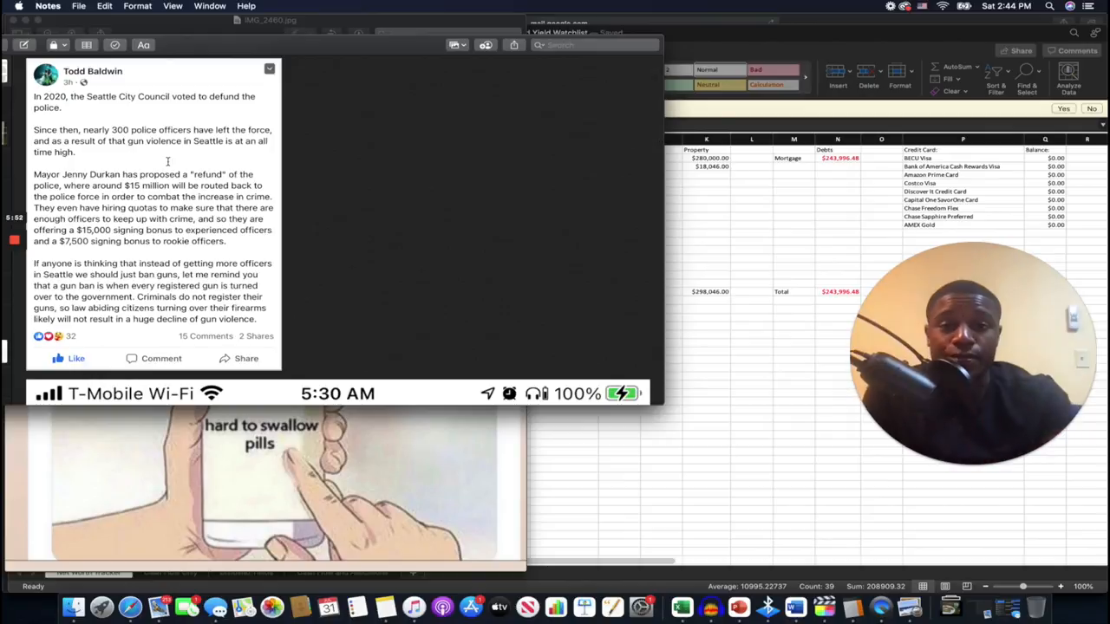
{"action": "scroll", "scroll_direction": "down", "scroll_amount": 3}
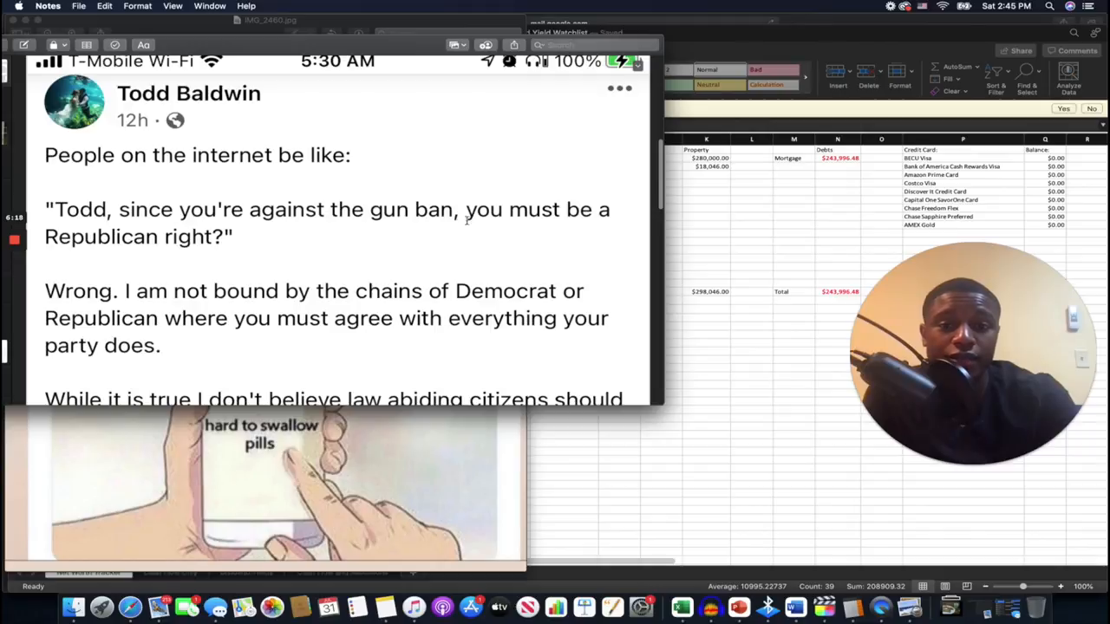
{"action": "scroll", "scroll_direction": "down", "scroll_amount": 3}
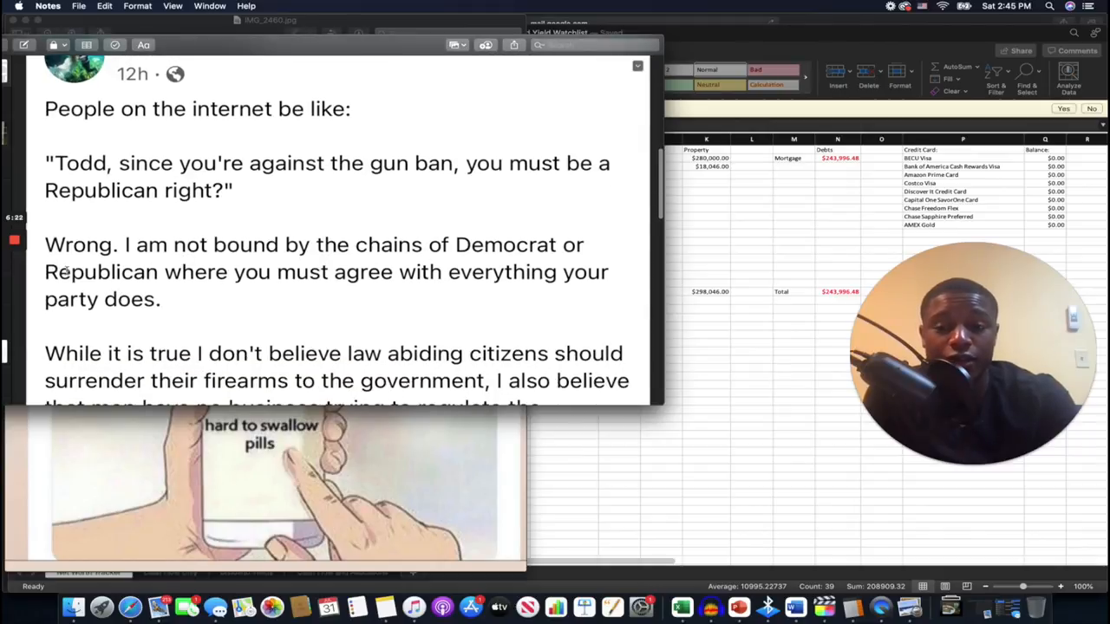
{"action": "scroll", "scroll_direction": "down", "scroll_amount": 3}
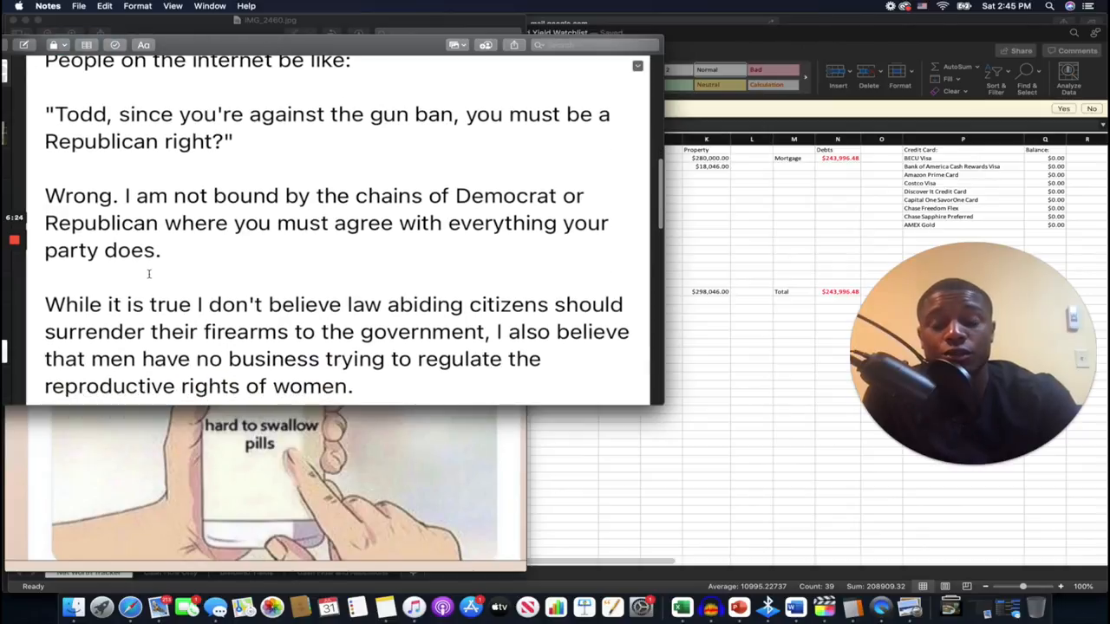
{"action": "scroll", "scroll_direction": "down", "scroll_amount": 3}
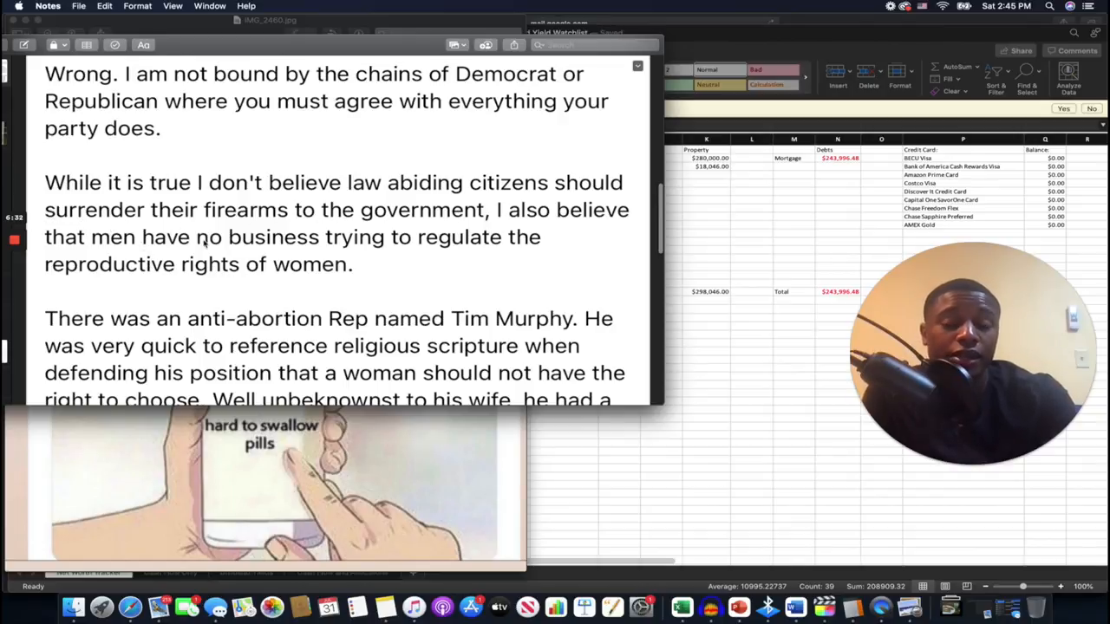
{"action": "scroll", "scroll_direction": "down", "scroll_amount": 3}
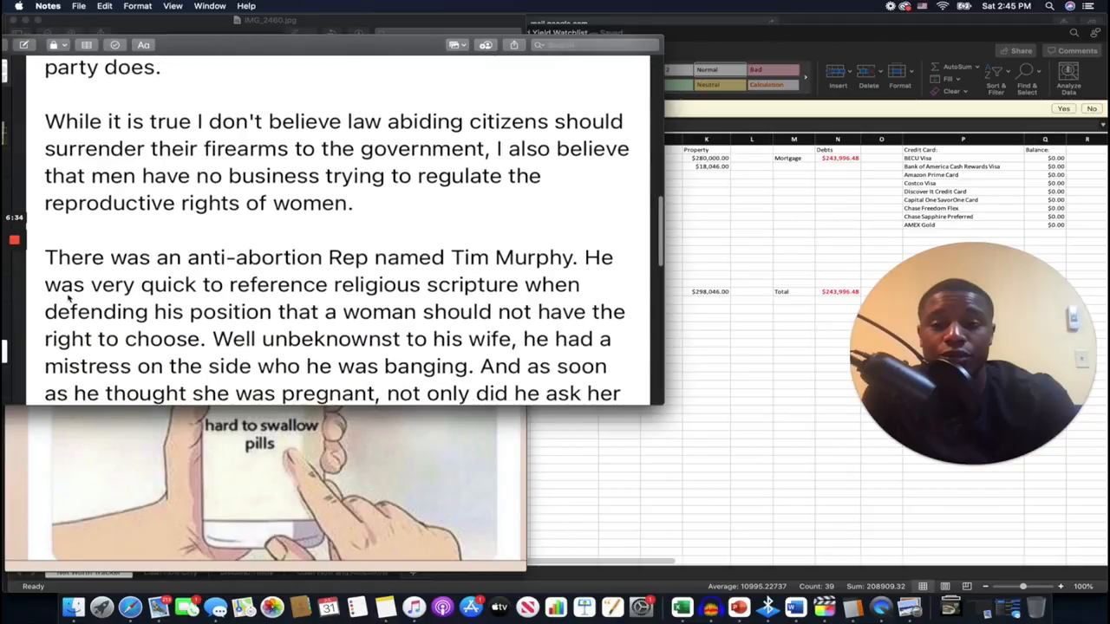
{"action": "scroll", "scroll_direction": "down", "scroll_amount": 3}
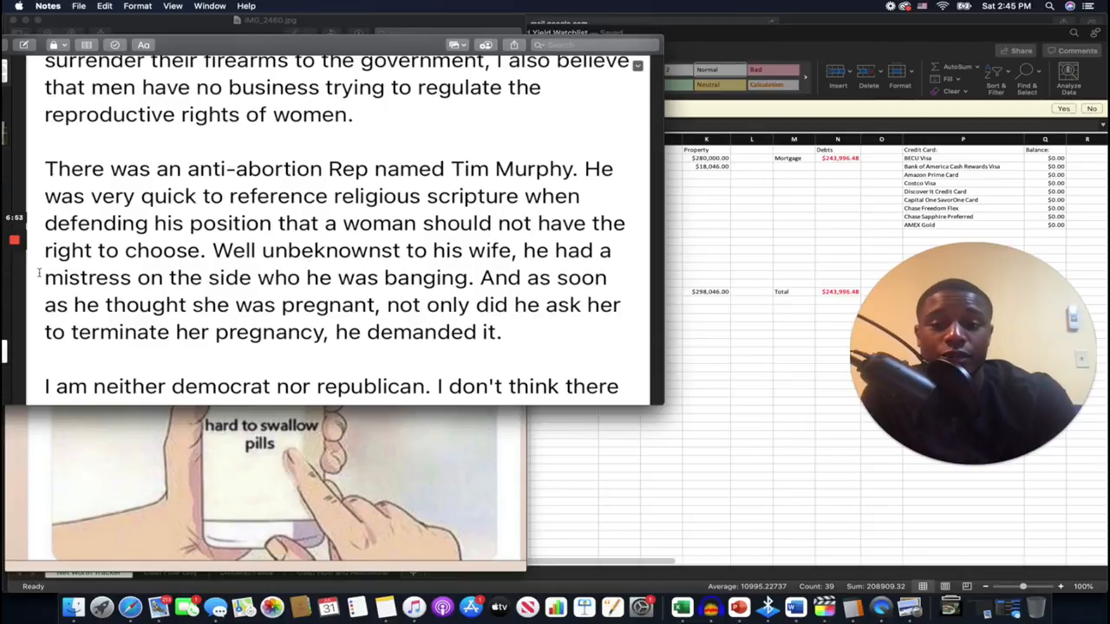
{"action": "scroll", "scroll_direction": "down", "scroll_amount": 3}
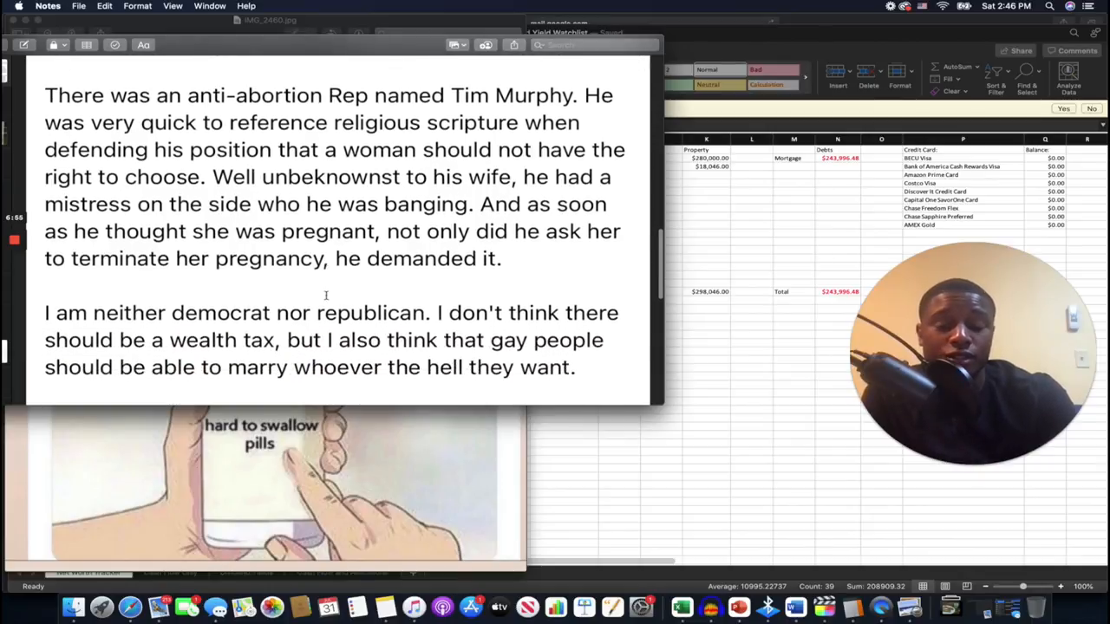
{"action": "scroll", "scroll_direction": "down", "scroll_amount": 3}
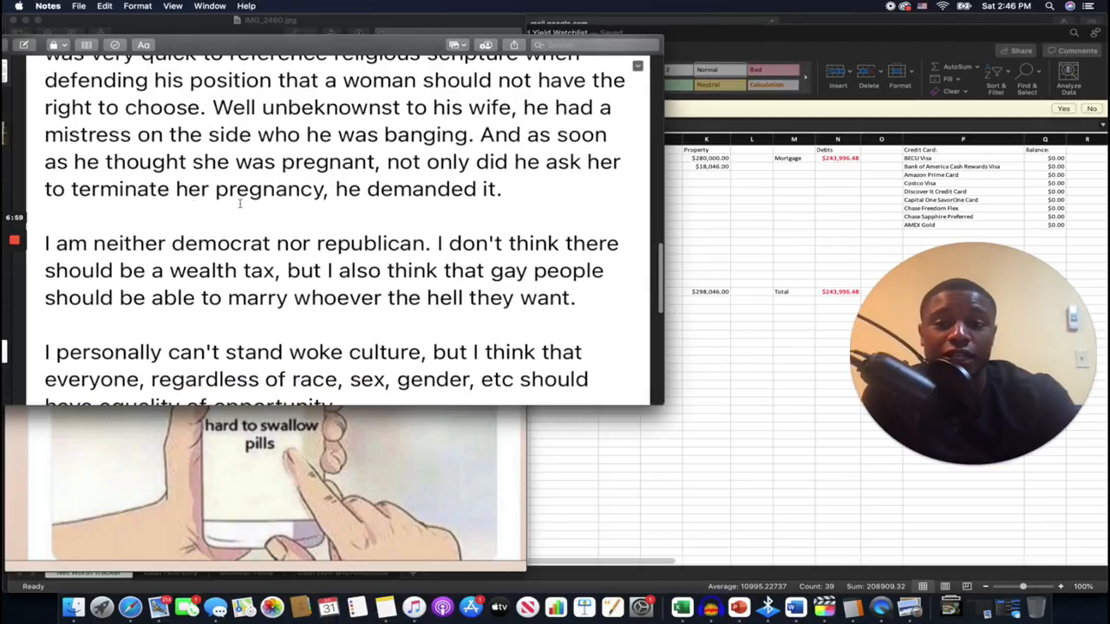
{"action": "scroll", "scroll_direction": "down", "scroll_amount": 3}
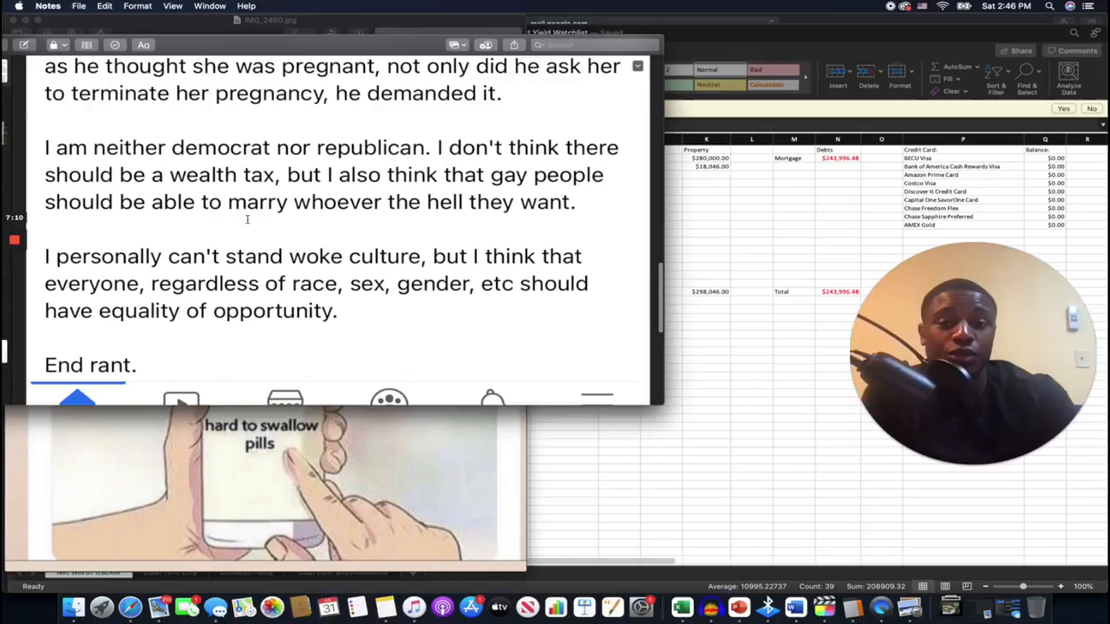
{"action": "scroll", "scroll_direction": "down", "scroll_amount": 3}
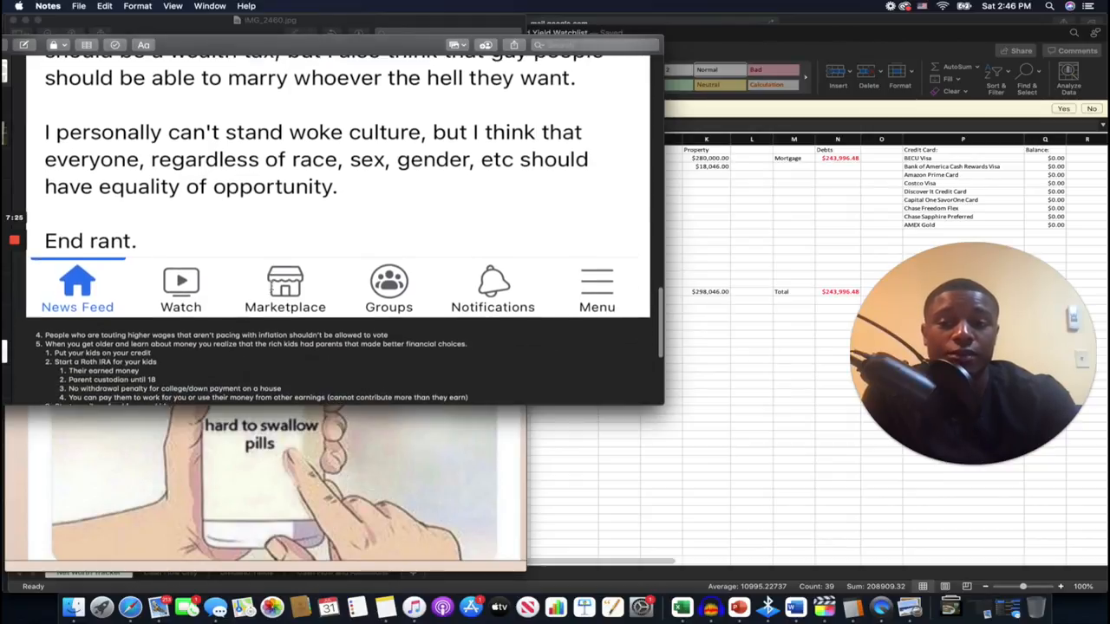
{"action": "scroll", "scroll_direction": "down", "scroll_amount": 3}
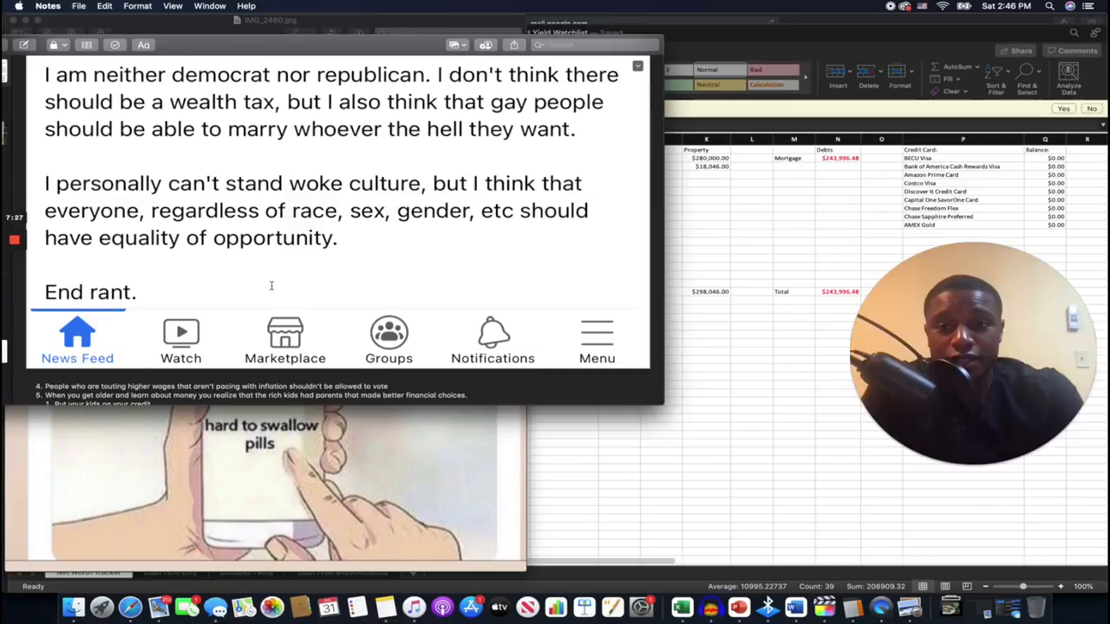
{"action": "scroll", "scroll_direction": "down", "scroll_amount": 3}
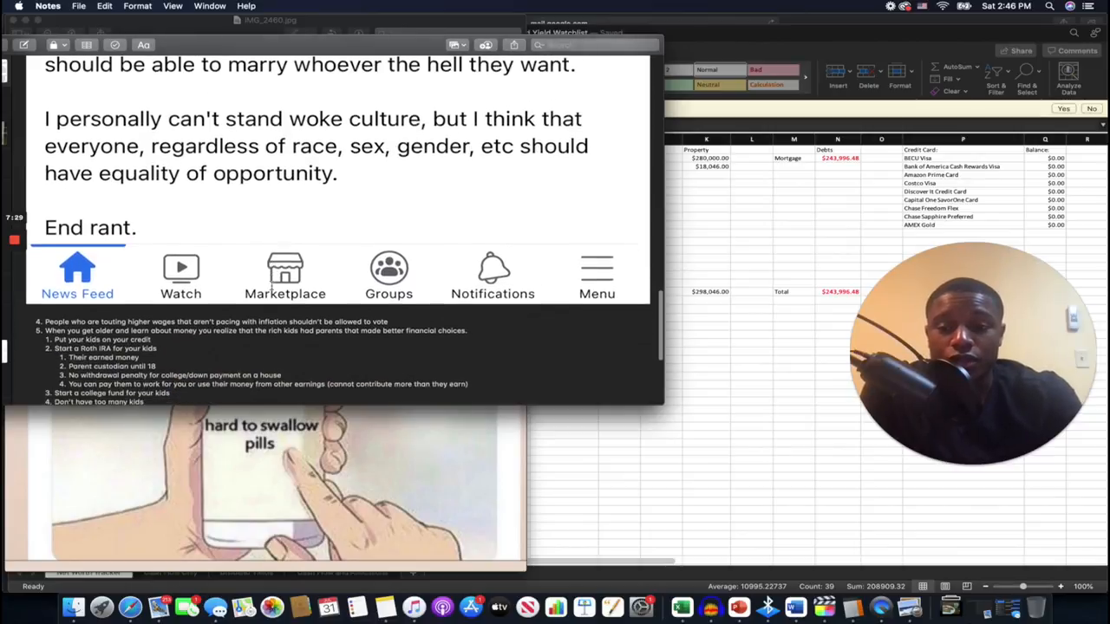
{"action": "scroll", "scroll_direction": "down", "scroll_amount": 3}
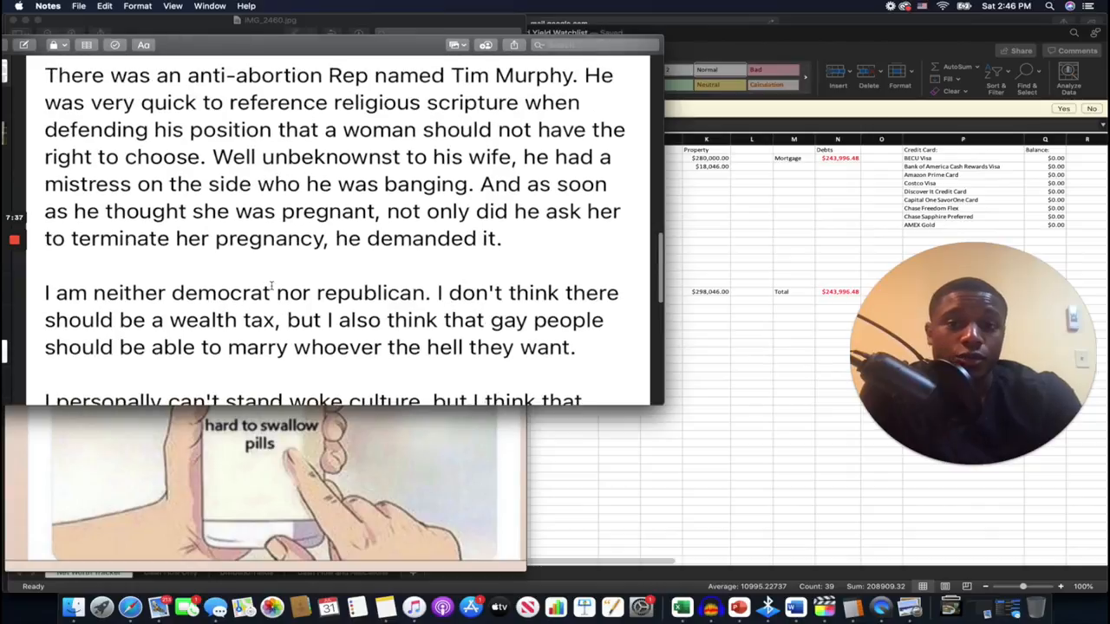
{"action": "scroll", "scroll_direction": "down", "scroll_amount": 3}
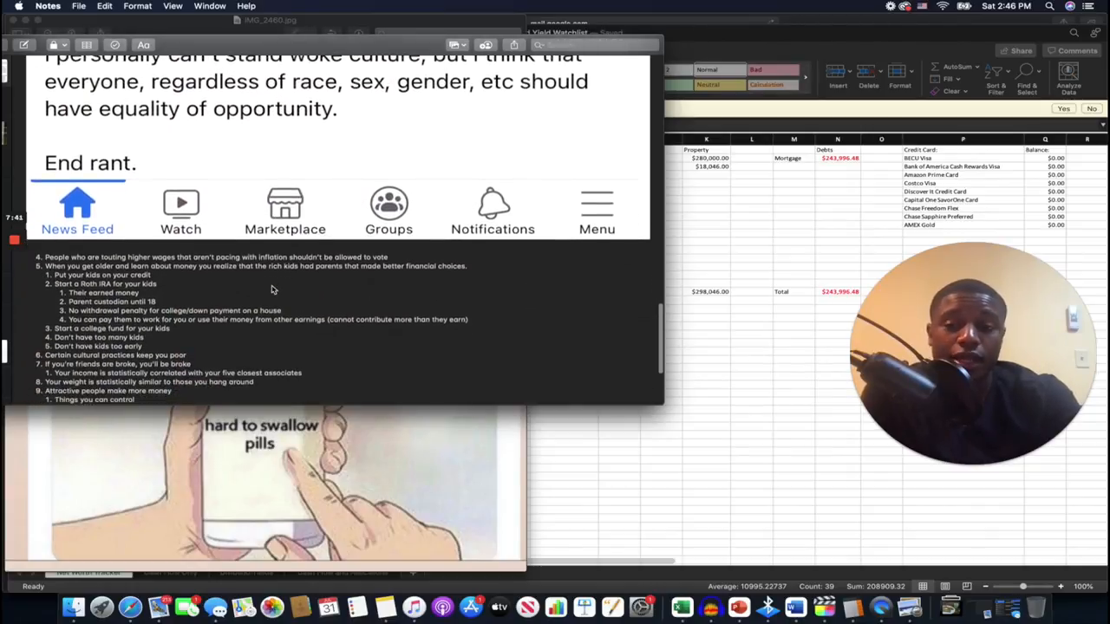
{"action": "scroll", "scroll_direction": "down", "scroll_amount": 3}
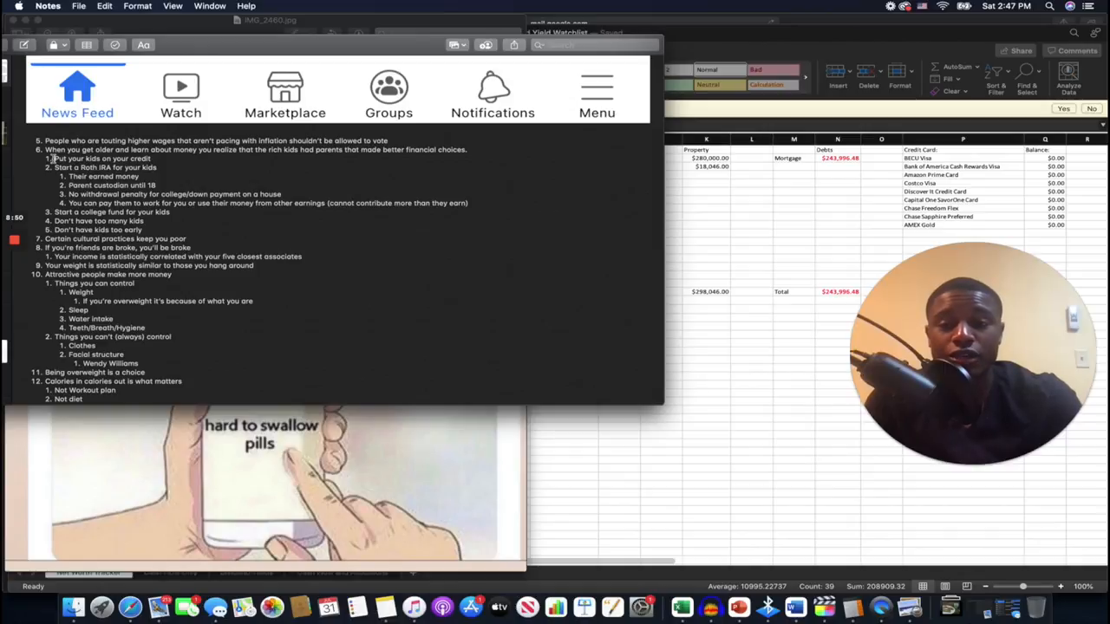
{"action": "left_click_drag", "start_coordinate": [52, 160], "coordinate": [157, 184]}
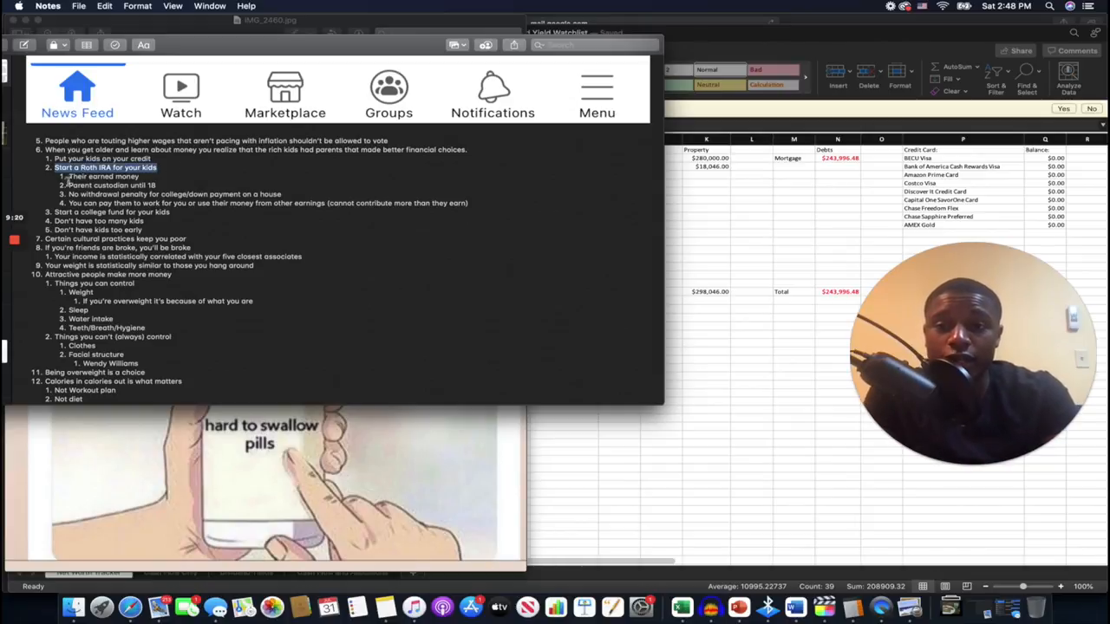
{"action": "left_click", "coordinate": [111, 183]}
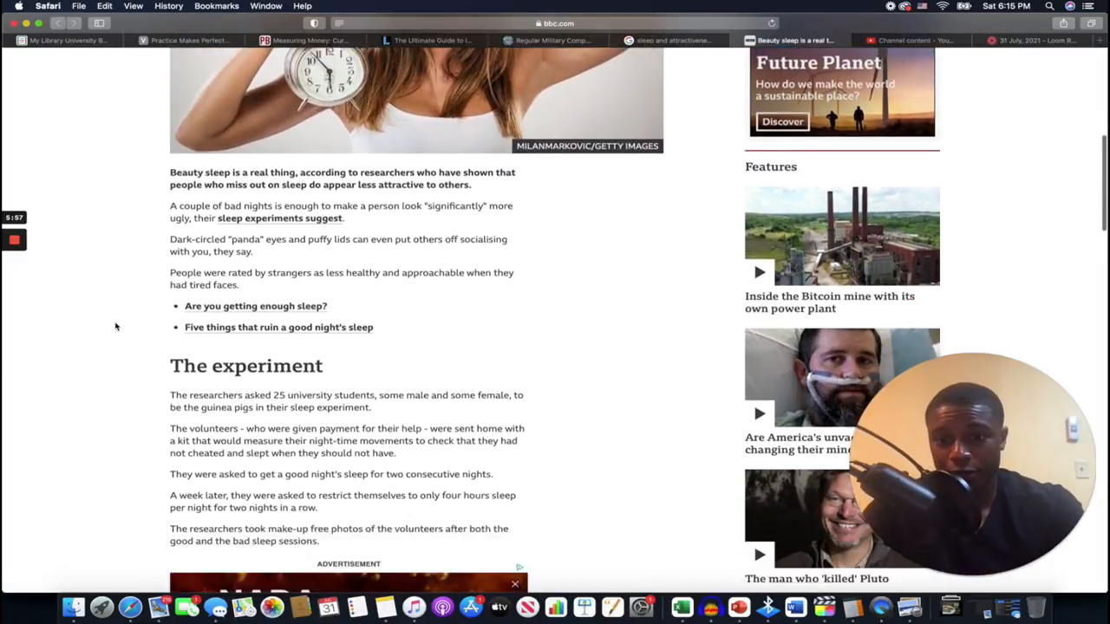
{"action": "scroll", "scroll_direction": "down", "scroll_amount": 3}
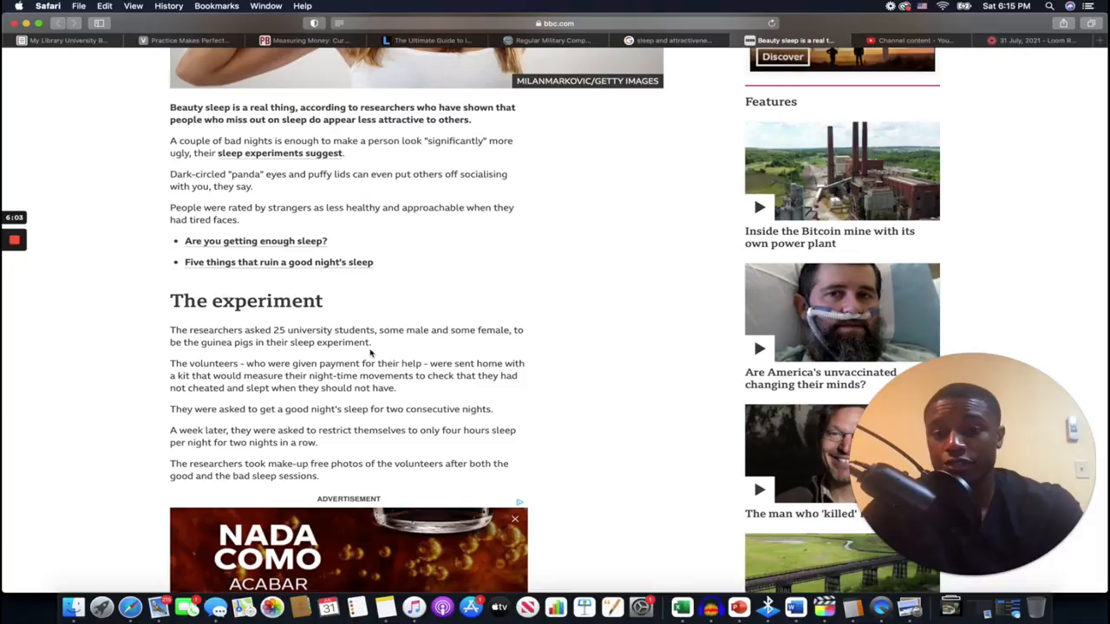
{"action": "scroll", "scroll_direction": "down", "scroll_amount": 3}
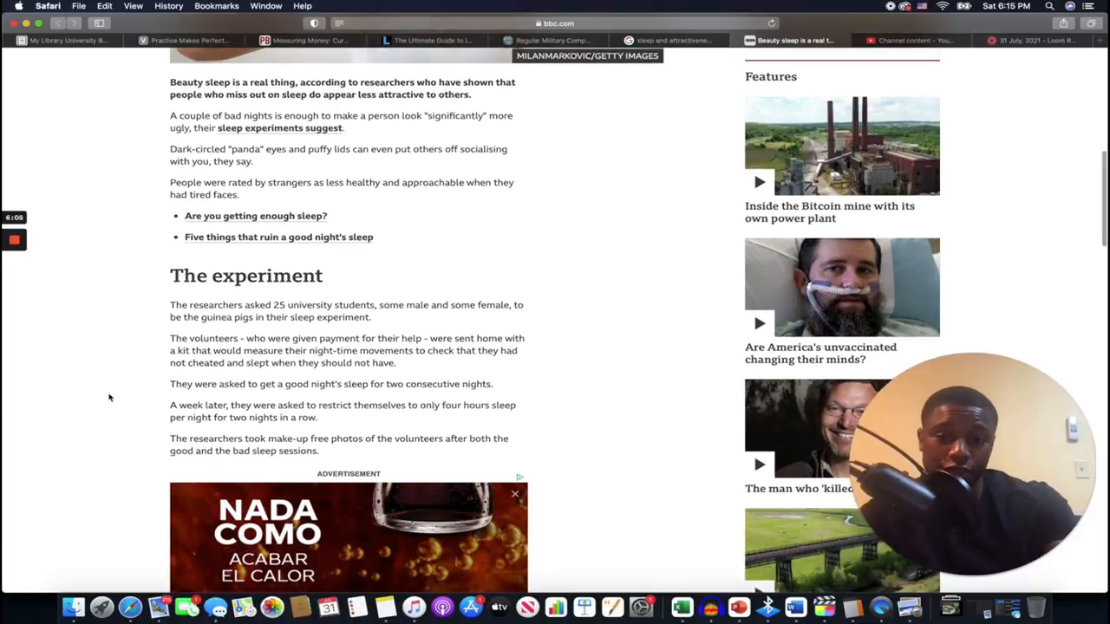
{"action": "scroll", "scroll_direction": "down", "scroll_amount": 3}
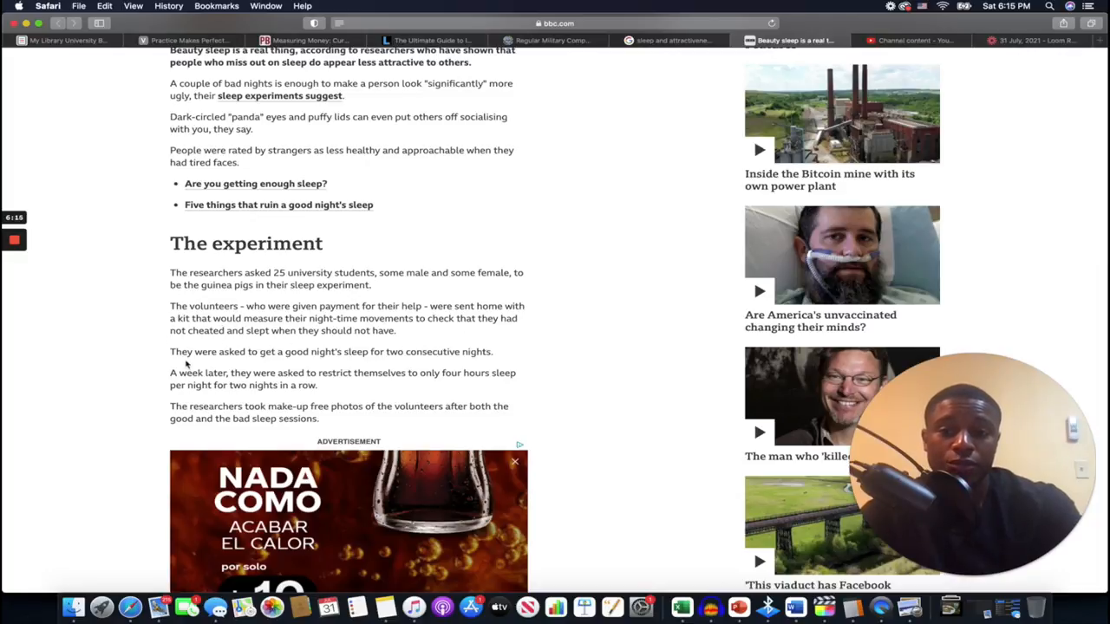
{"action": "scroll", "scroll_direction": "down", "scroll_amount": 3}
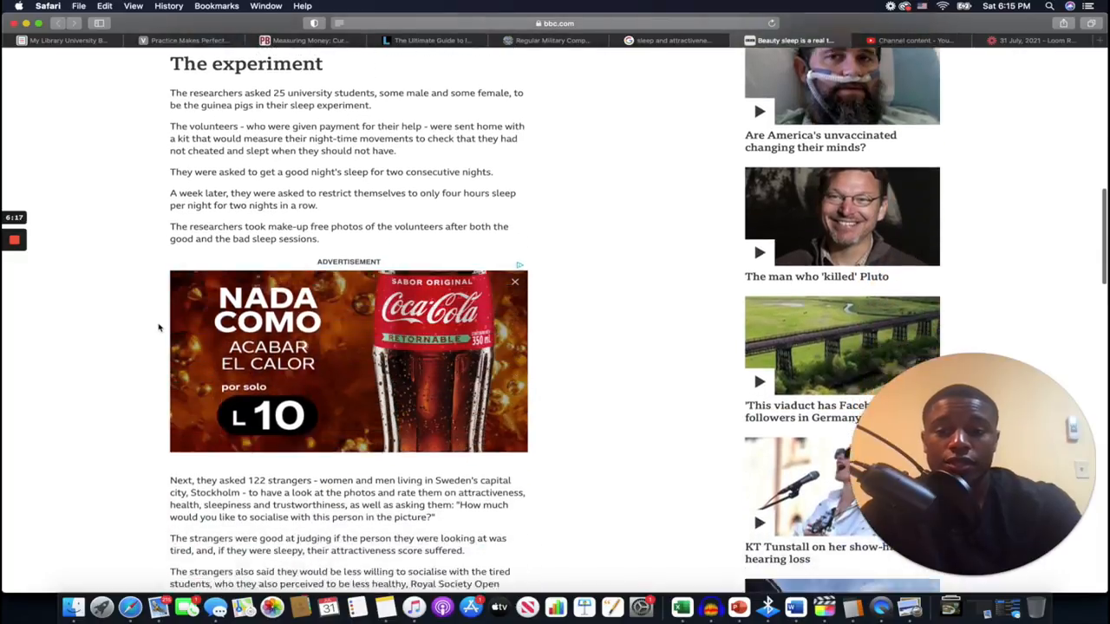
{"action": "scroll", "scroll_direction": "down", "scroll_amount": 3}
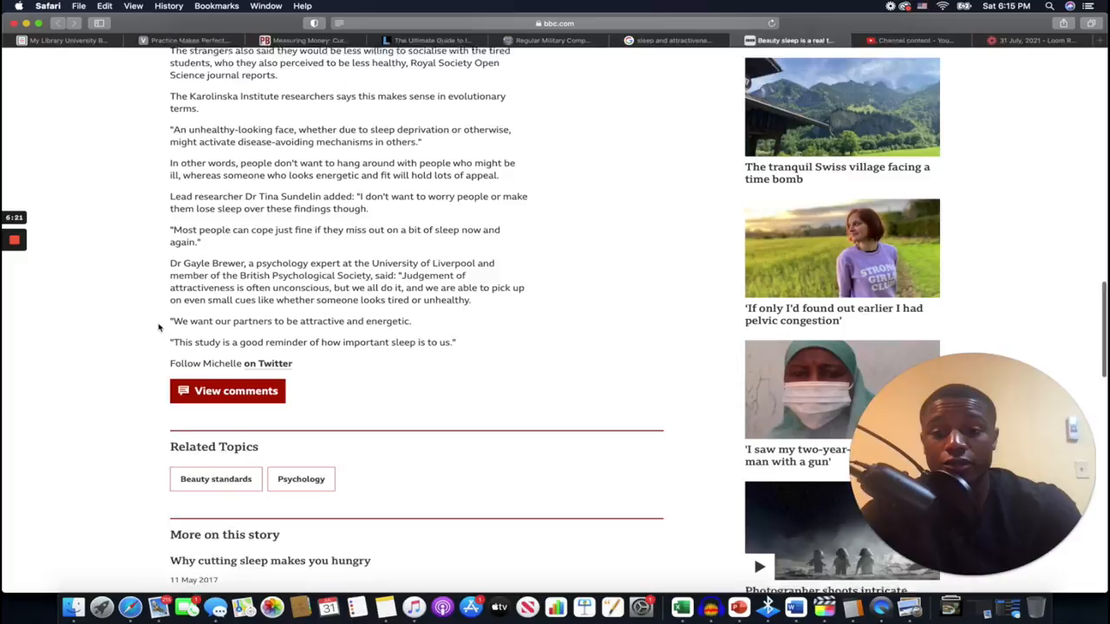
{"action": "scroll", "scroll_direction": "down", "scroll_amount": 3}
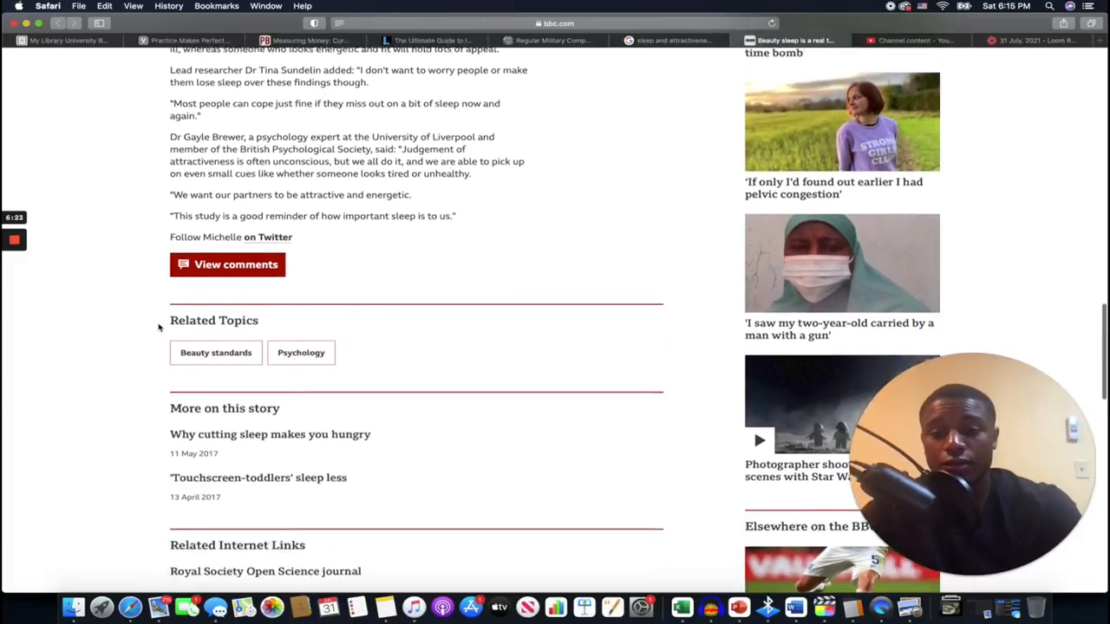
{"action": "scroll", "scroll_direction": "up", "scroll_amount": 3}
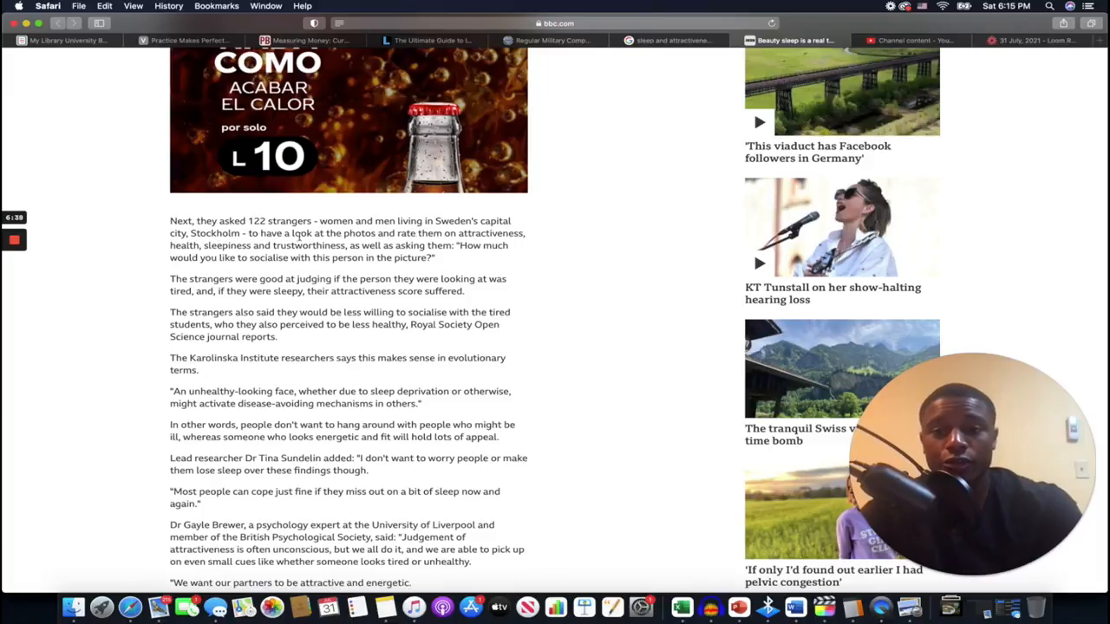
{"action": "mouse_move", "coordinate": [153, 250]}
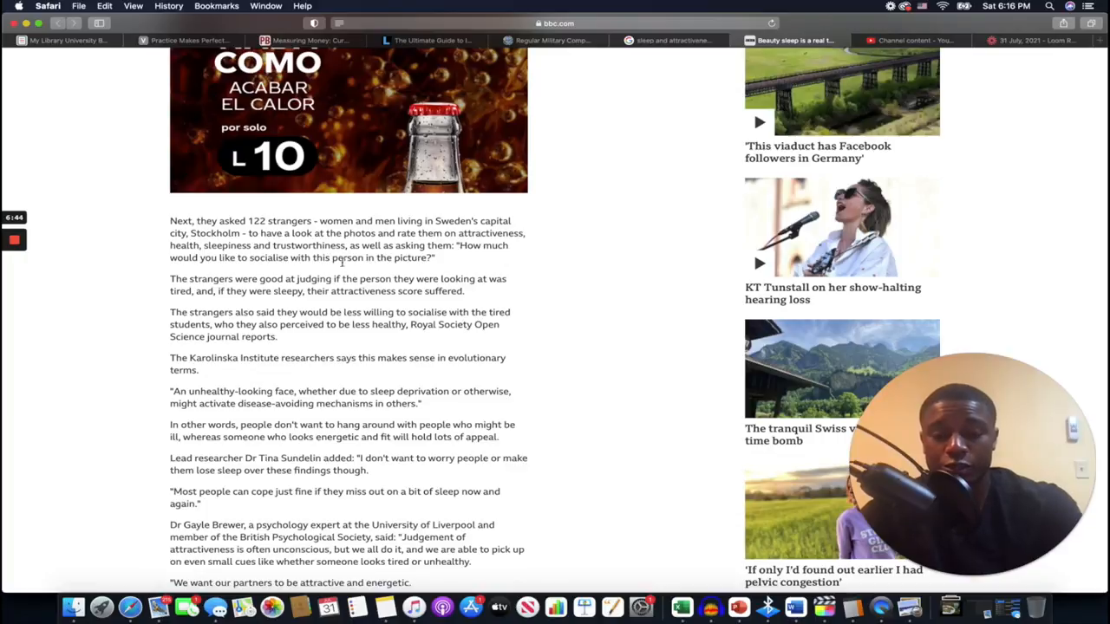
{"action": "scroll", "scroll_direction": "down", "scroll_amount": 3}
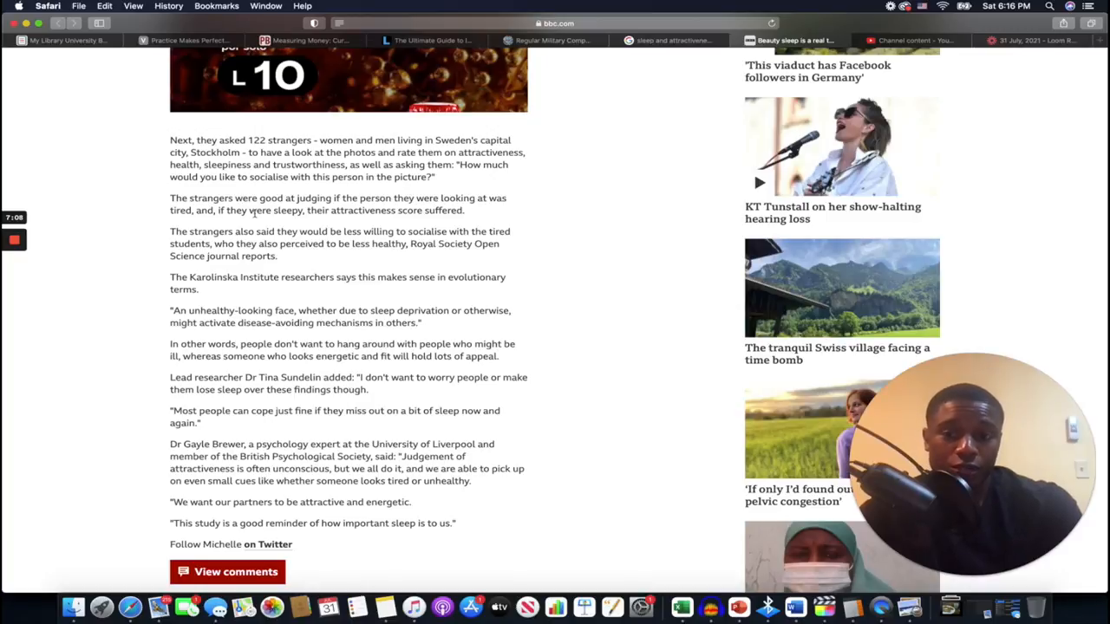
{"action": "mouse_move", "coordinate": [465, 211]}
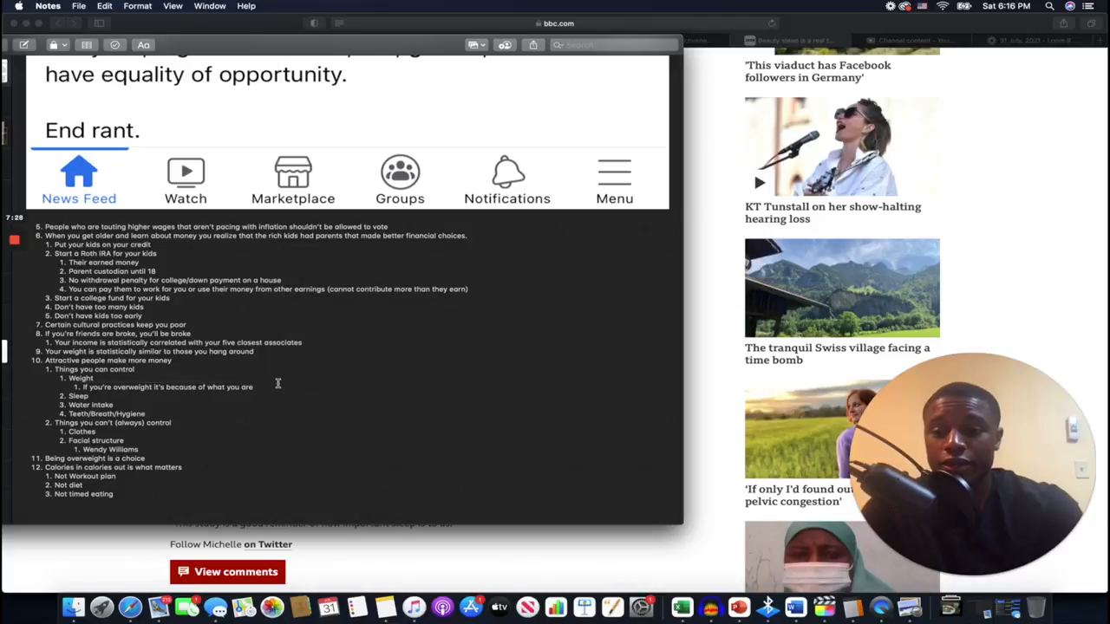
Scroll through the list's health items down to the sleep item.
{"action": "scroll", "scroll_direction": "down", "scroll_amount": 3}
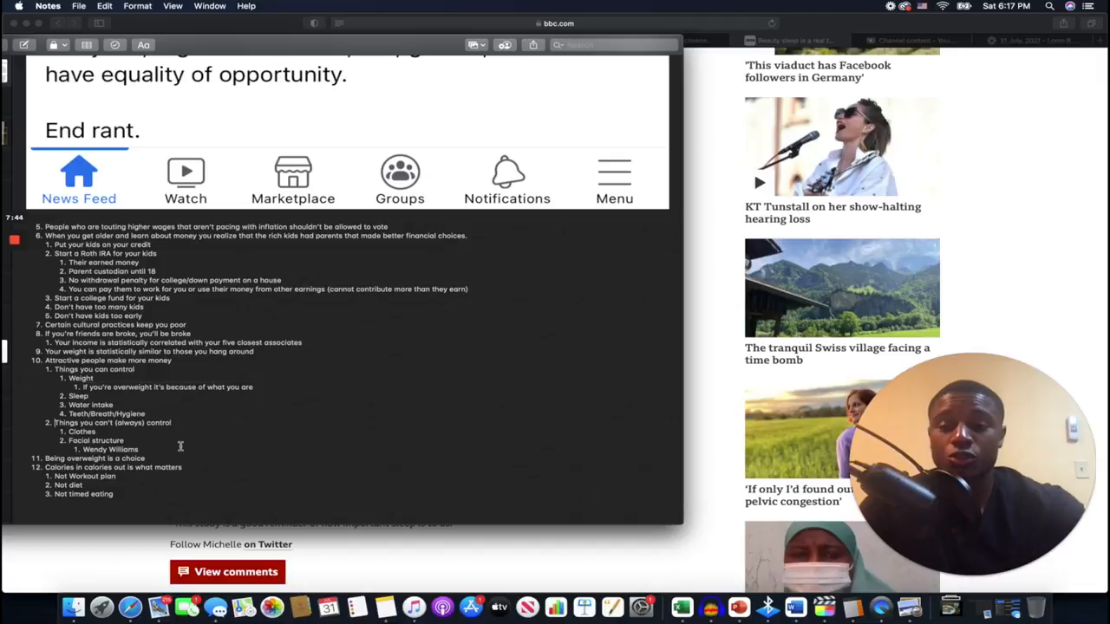
{"action": "mouse_move", "coordinate": [923, 119]}
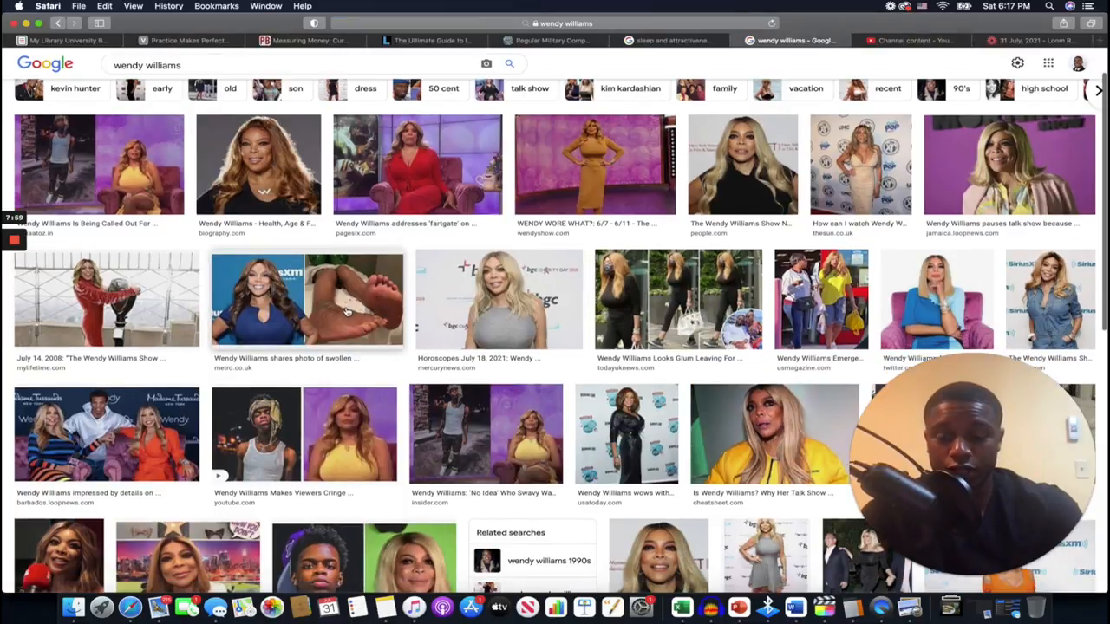
Preview a Wendy Williams thumbnail in the Google Images side panel.
{"action": "left_click", "coordinate": [309, 298]}
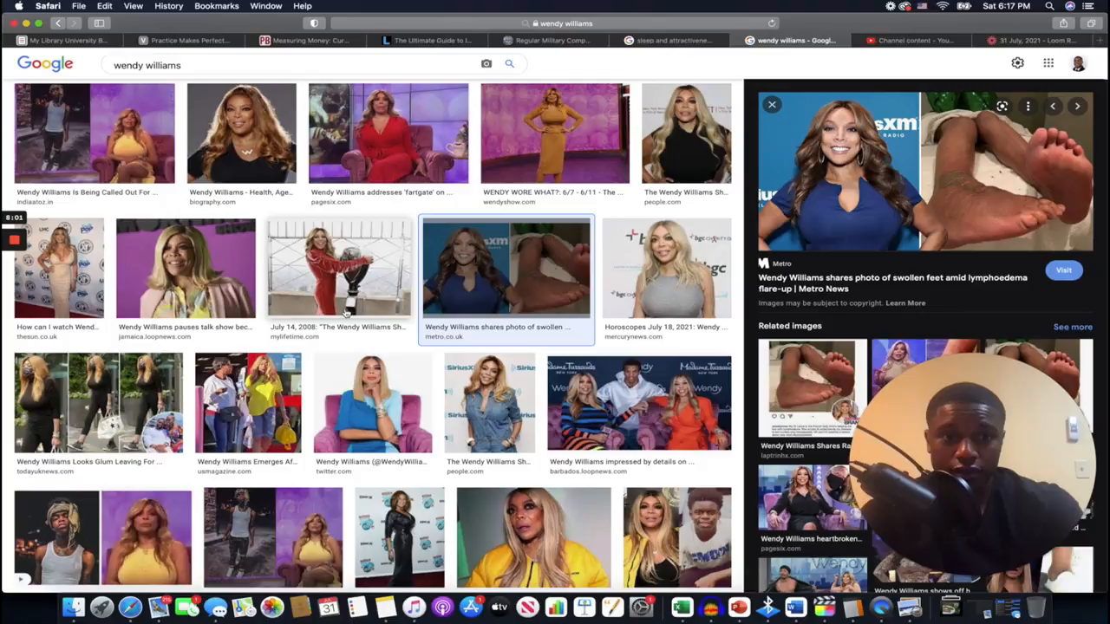
{"action": "scroll", "scroll_direction": "down", "scroll_amount": 3}
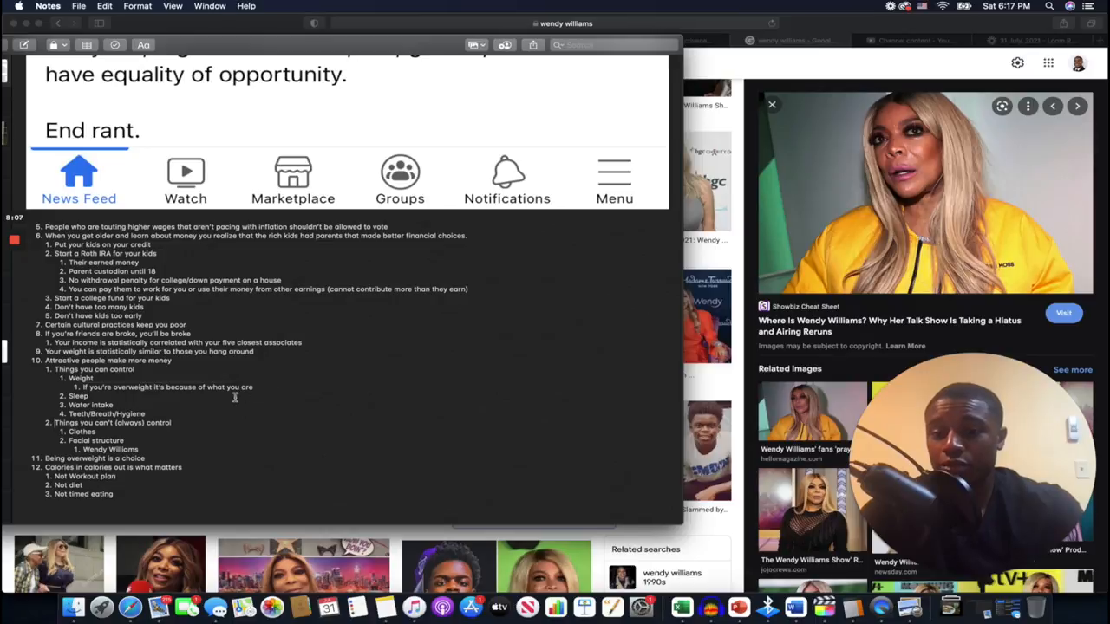
Highlight item 12, Calories in calories out, through its sub-item Not timed eating.
{"action": "left_click_drag", "start_coordinate": [57, 423], "coordinate": [139, 449]}
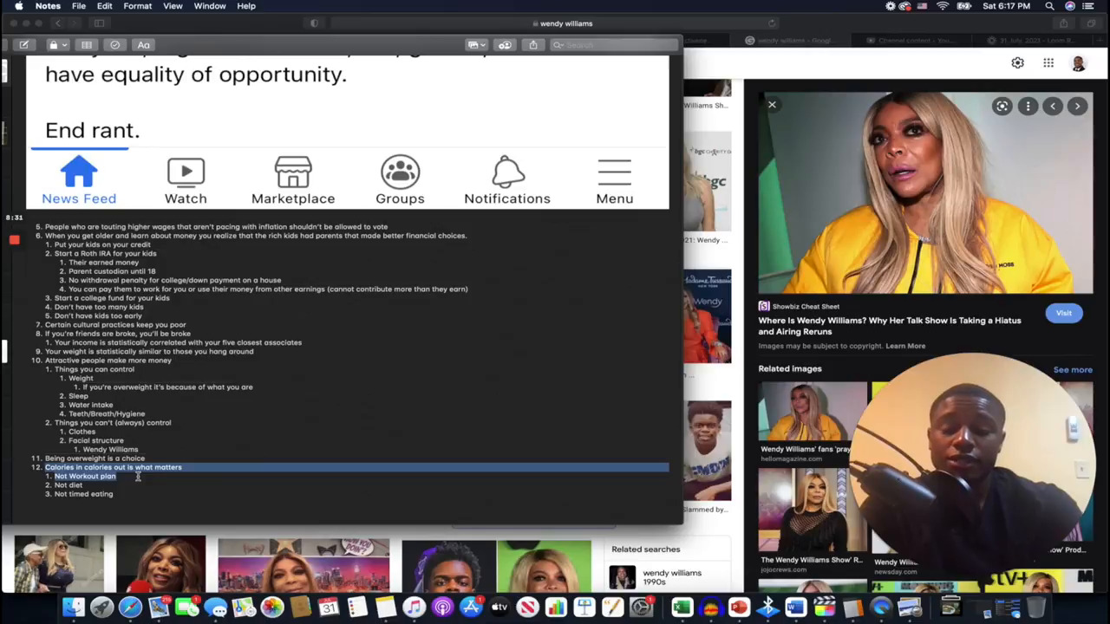
{"action": "left_click_drag", "start_coordinate": [137, 475], "coordinate": [135, 492]}
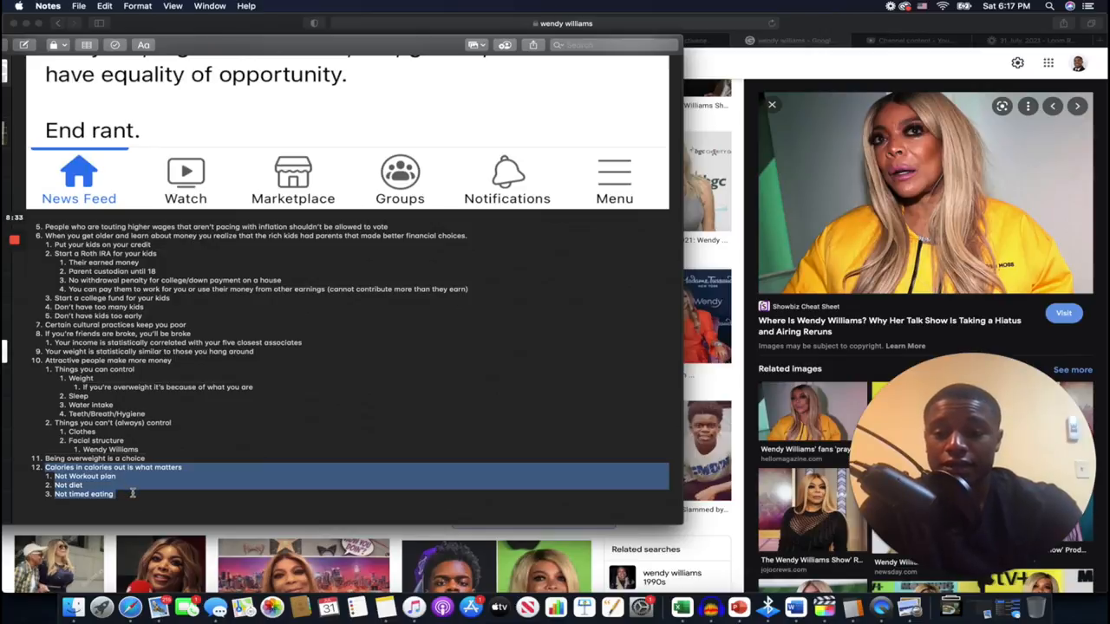